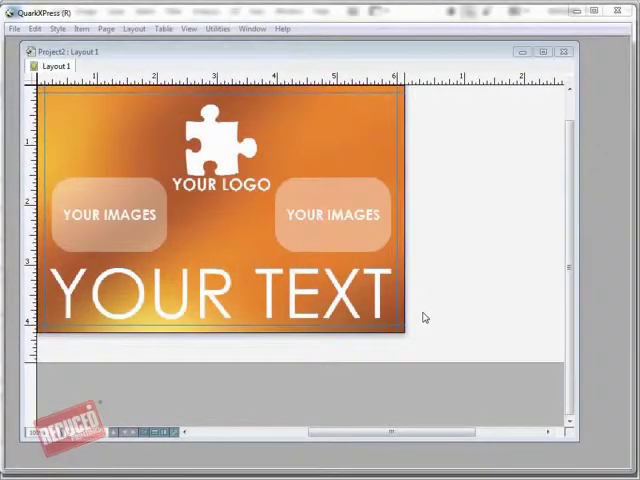
Export the QuarkXPress postcard page via File > Export > Page as EPS.
{"action": "left_click", "coordinate": [14, 28]}
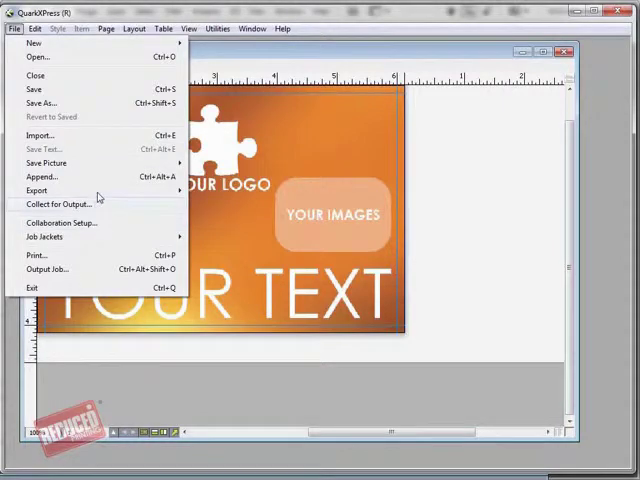
{"action": "left_click", "coordinate": [37, 190]}
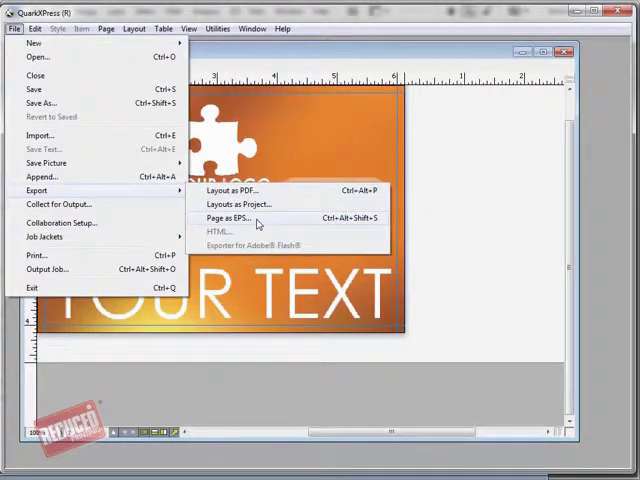
{"action": "left_click", "coordinate": [225, 218]}
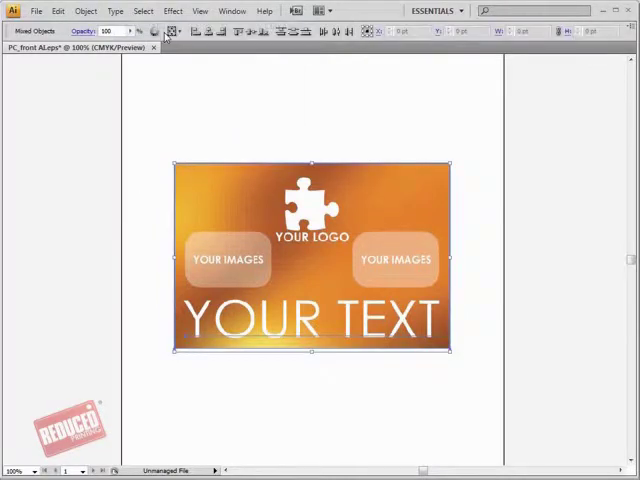
Convert all selected postcard text to outlines with Type > Create Outlines.
{"action": "left_click", "coordinate": [114, 11]}
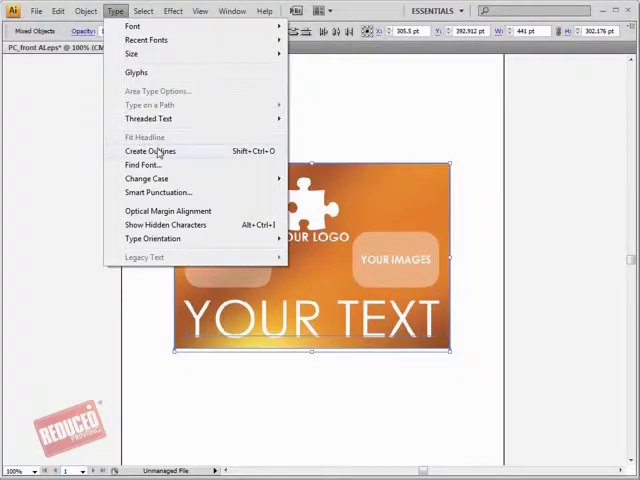
{"action": "left_click", "coordinate": [150, 151]}
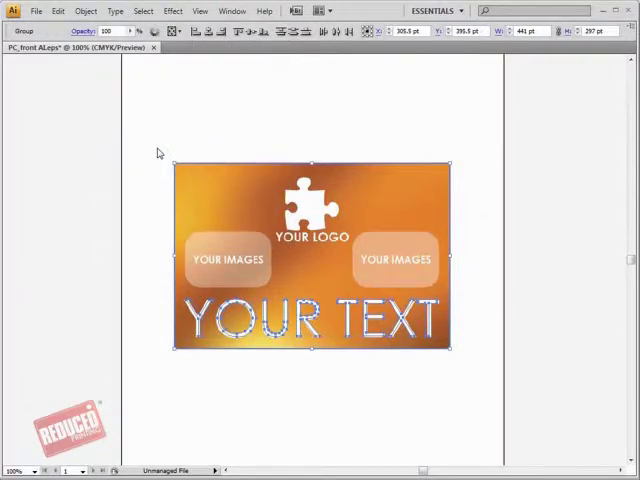
{"action": "left_click", "coordinate": [36, 11]}
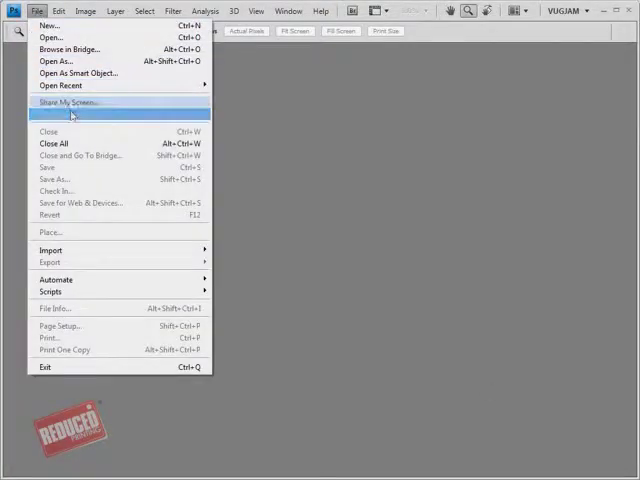
Open the postcard EPS in Photoshop, rasterizing at 300 ppi in CMYK Color.
{"action": "left_click", "coordinate": [50, 37]}
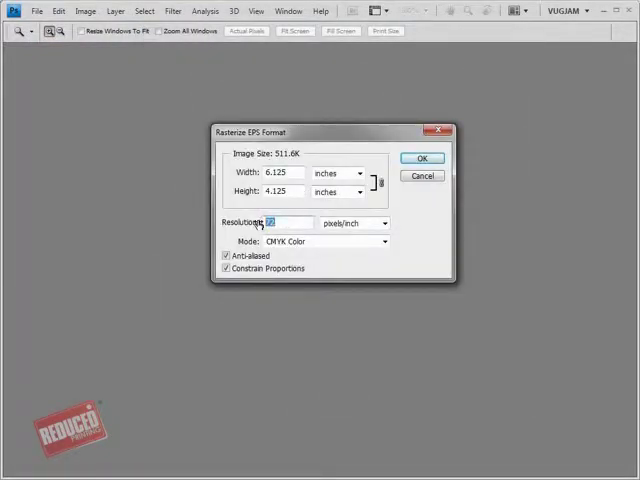
{"action": "left_click", "coordinate": [384, 241]}
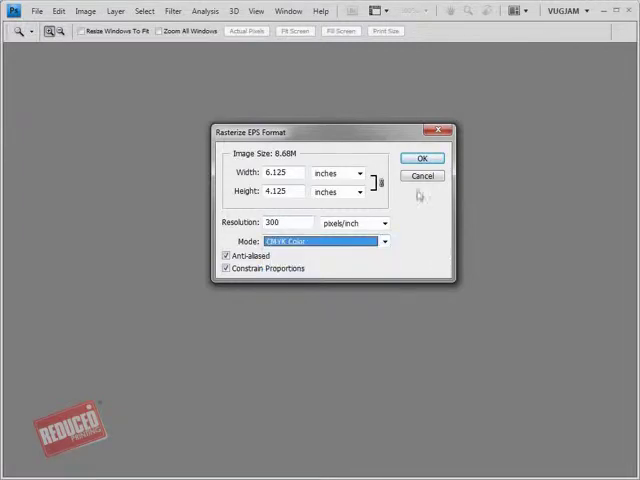
{"action": "left_click", "coordinate": [421, 157]}
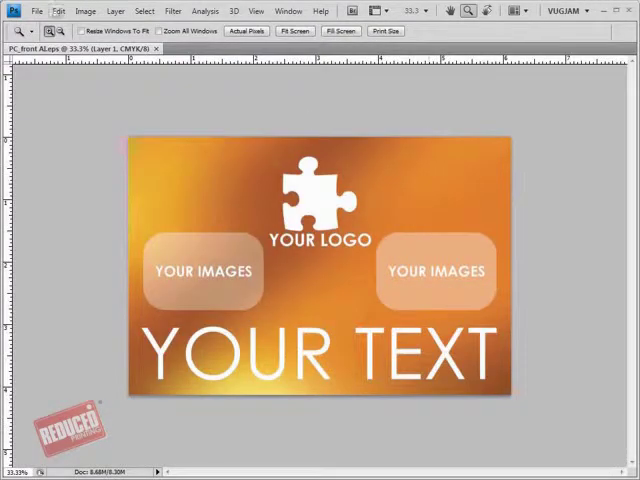
Save the postcard with Save As, choosing JPEG as the file format.
{"action": "left_click", "coordinate": [36, 11]}
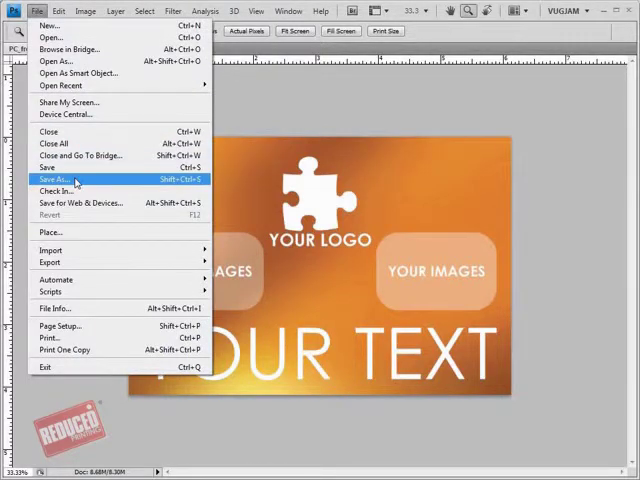
{"action": "left_click", "coordinate": [60, 179]}
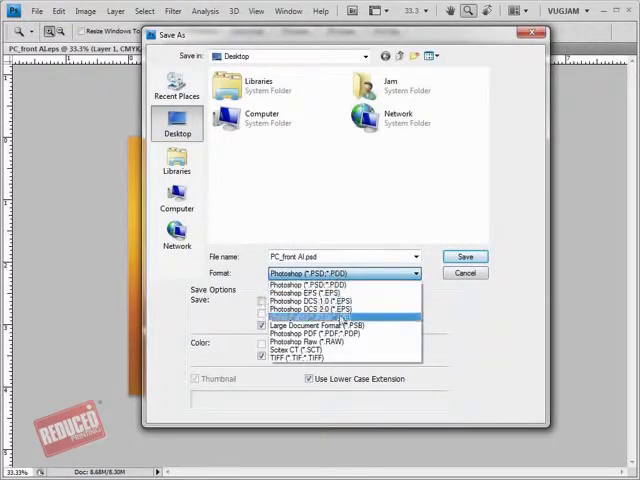
{"action": "left_click", "coordinate": [464, 257]}
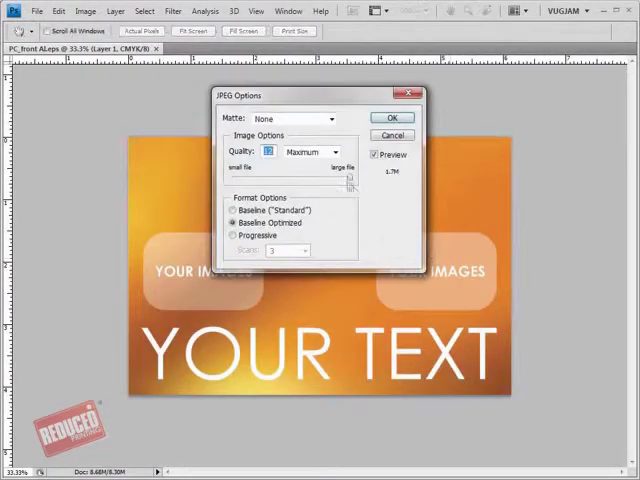